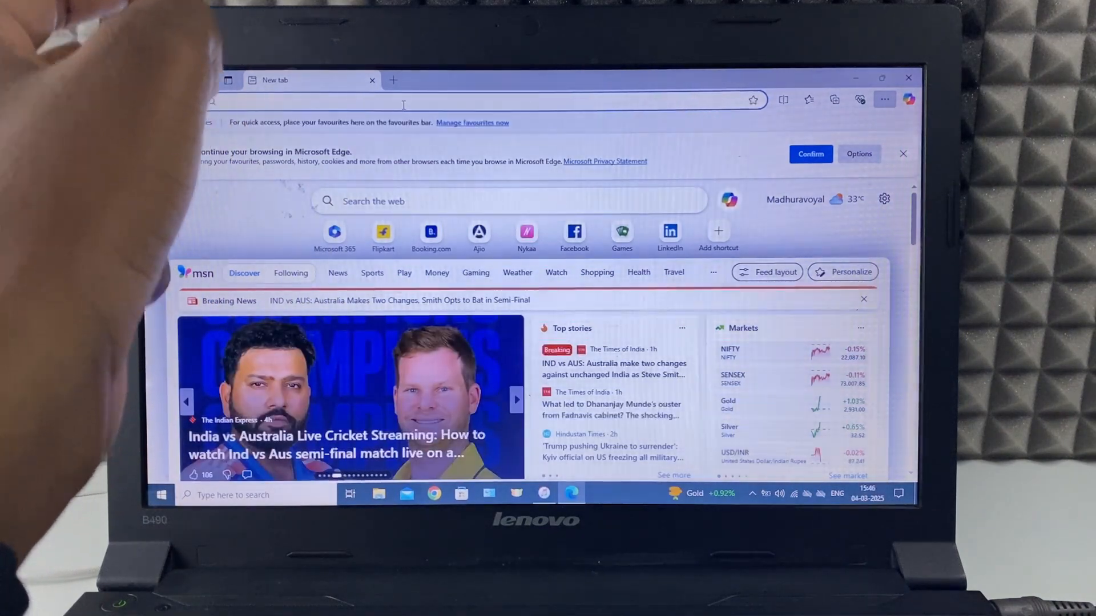
Reach the Microsoft account sign-in page by entering 'micro' in a new Edge tab
{"action": "type", "text": "micro"}
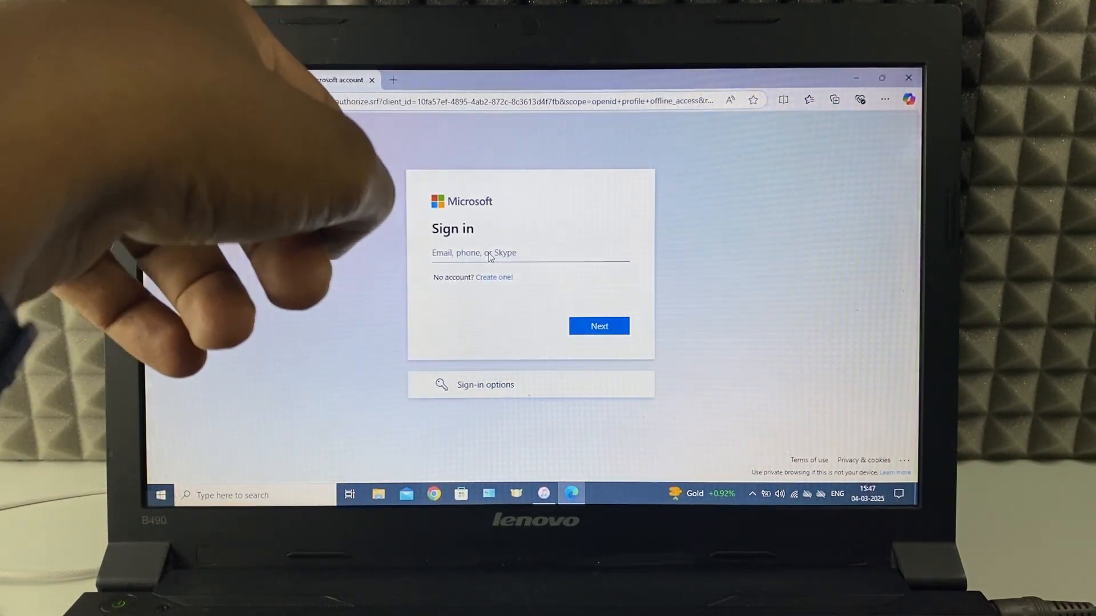
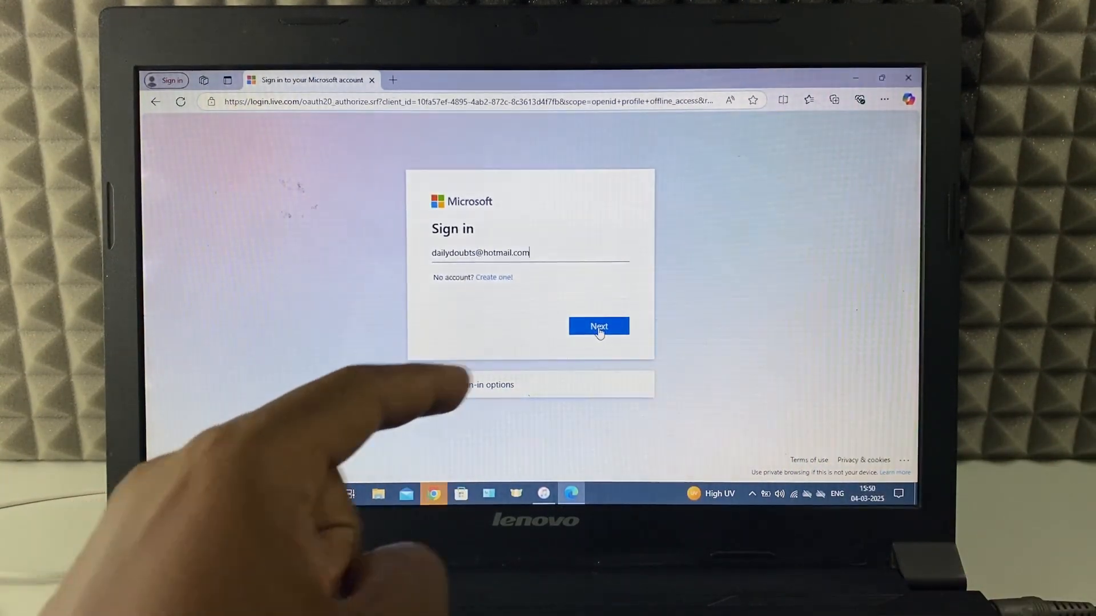
Sign in with the account email and password, answering No to 'Stay signed in?'
{"action": "left_click", "coordinate": [598, 326]}
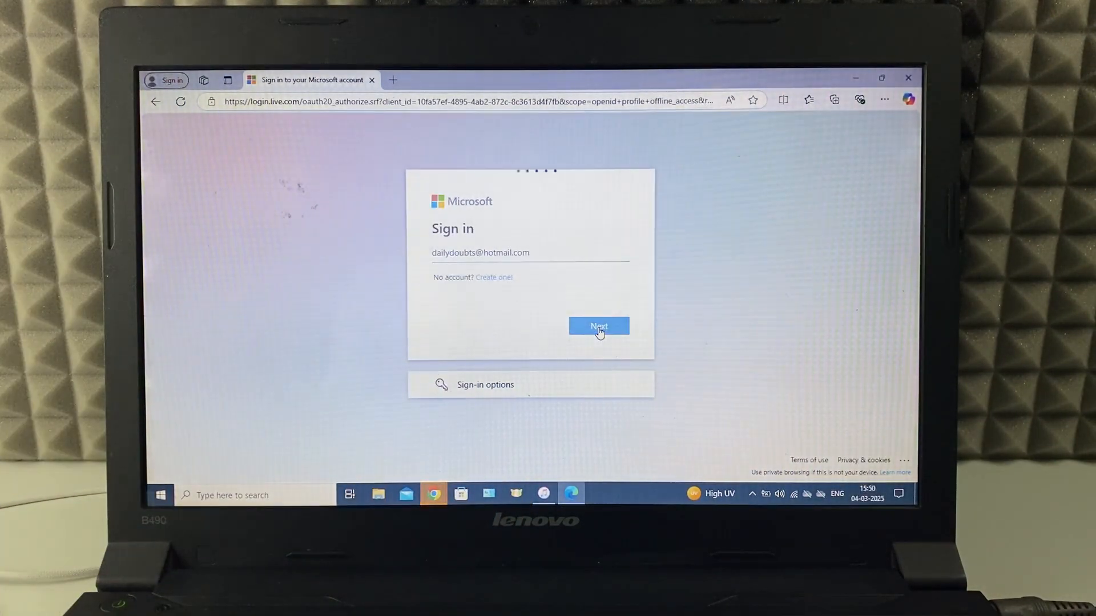
{"action": "left_click", "coordinate": [598, 327]}
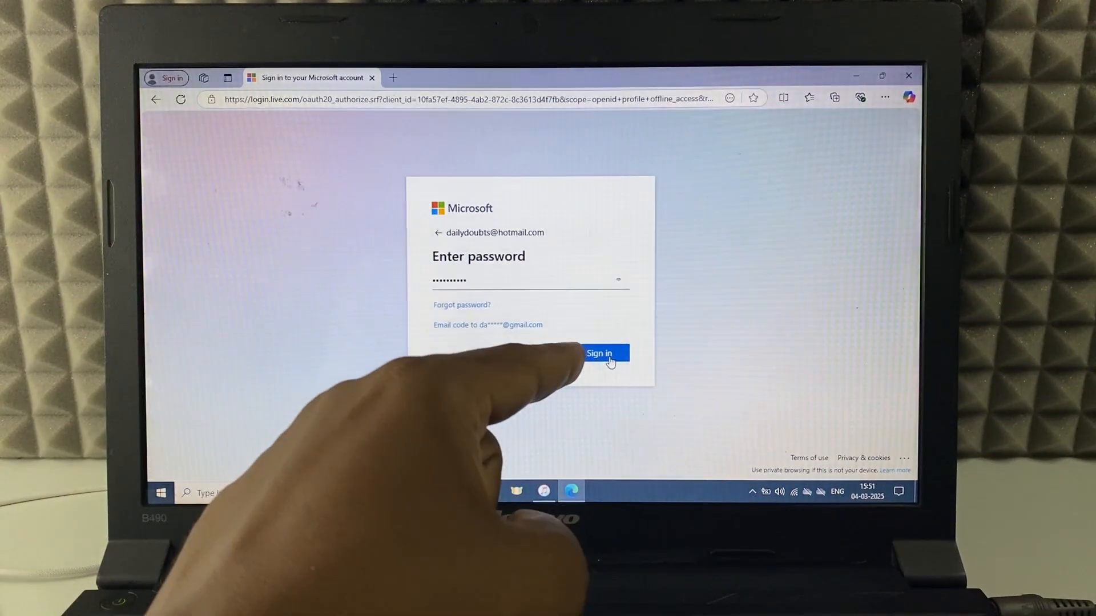
{"action": "left_click", "coordinate": [598, 355]}
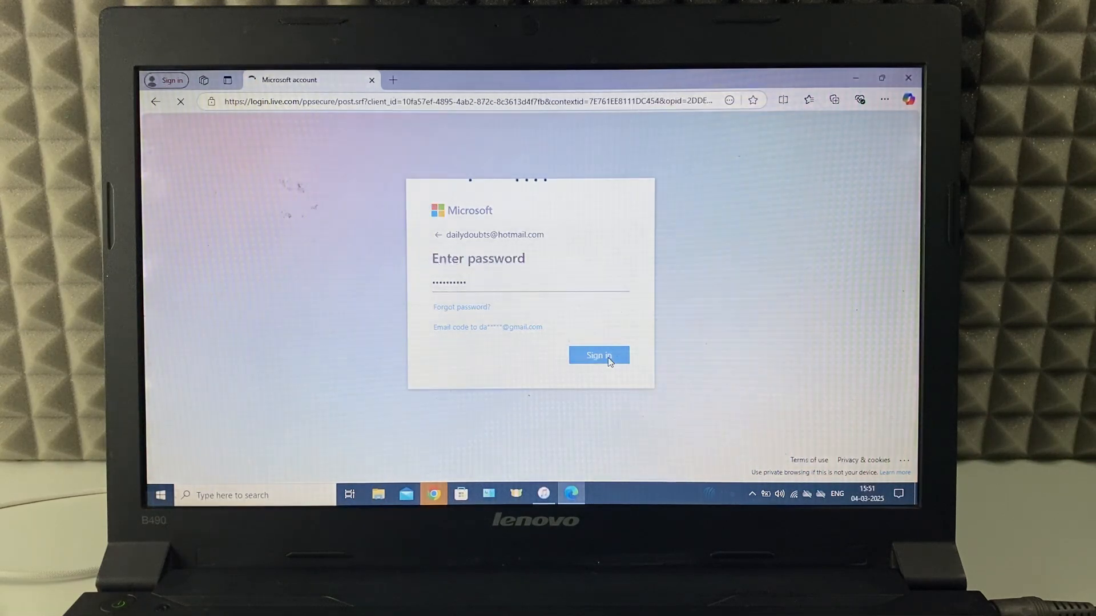
{"action": "left_click", "coordinate": [598, 355]}
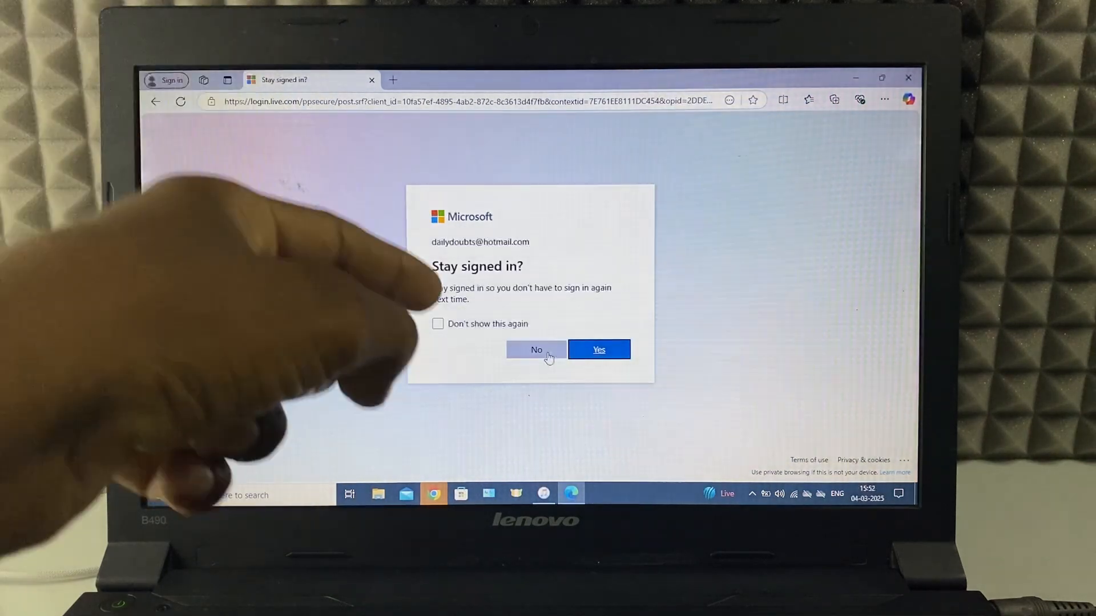
{"action": "left_click", "coordinate": [535, 349]}
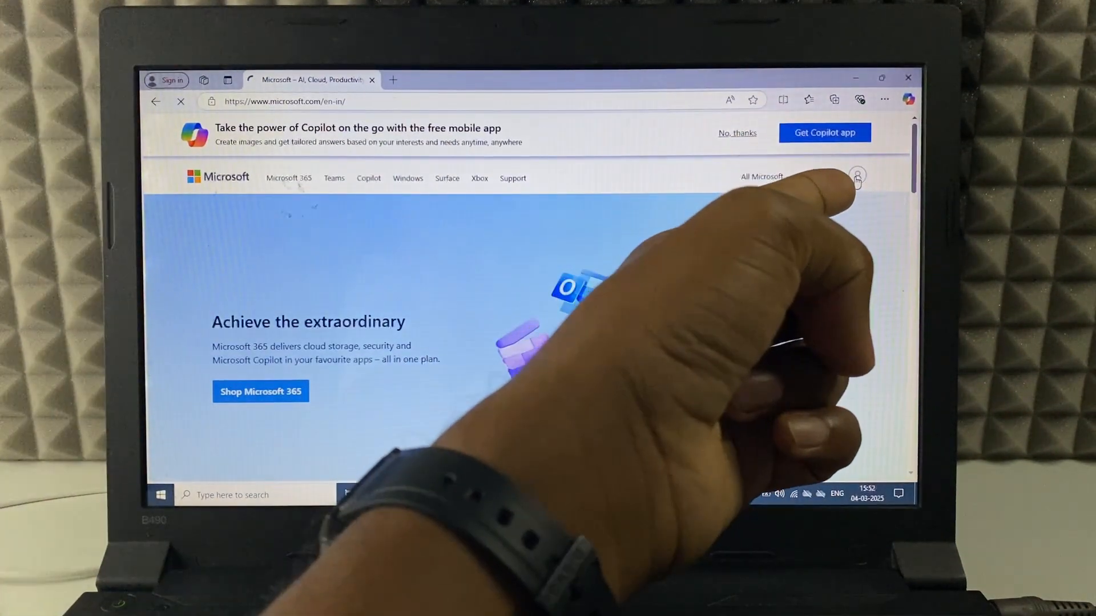
Reach the Your info page's Account info section, dismissing the add-phone-number security prompt
{"action": "left_click", "coordinate": [856, 176]}
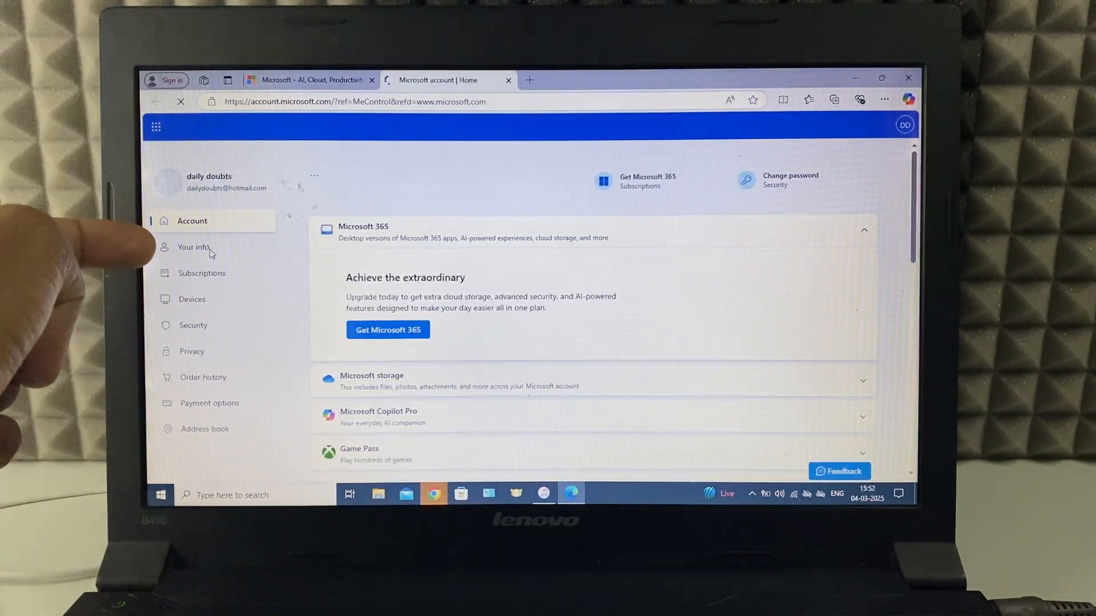
{"action": "left_click", "coordinate": [193, 246]}
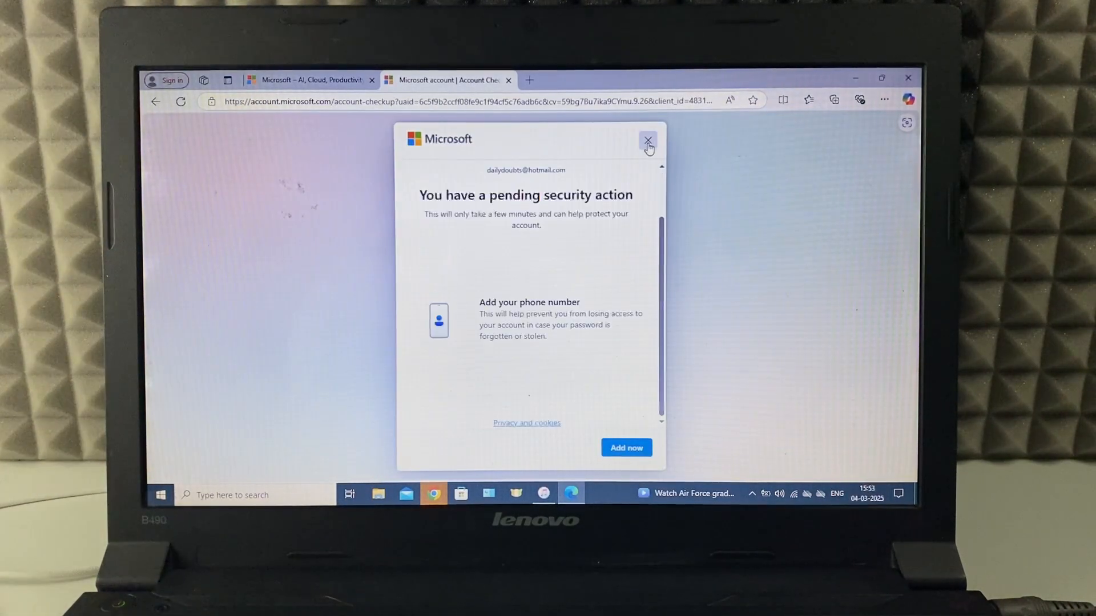
{"action": "left_click", "coordinate": [647, 141]}
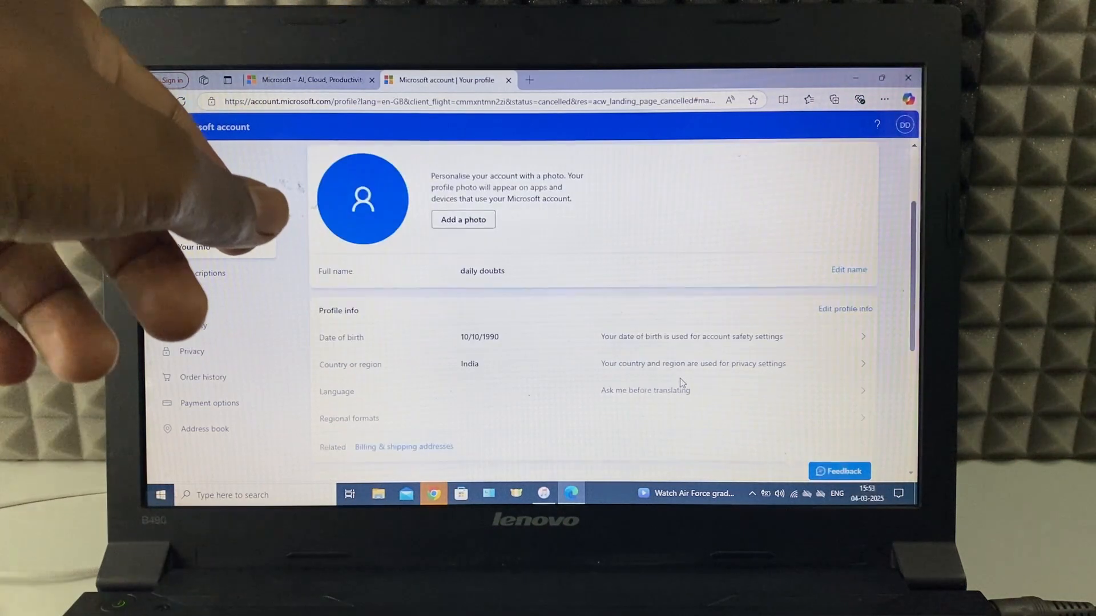
{"action": "scroll", "scroll_direction": "down", "scroll_amount": 3}
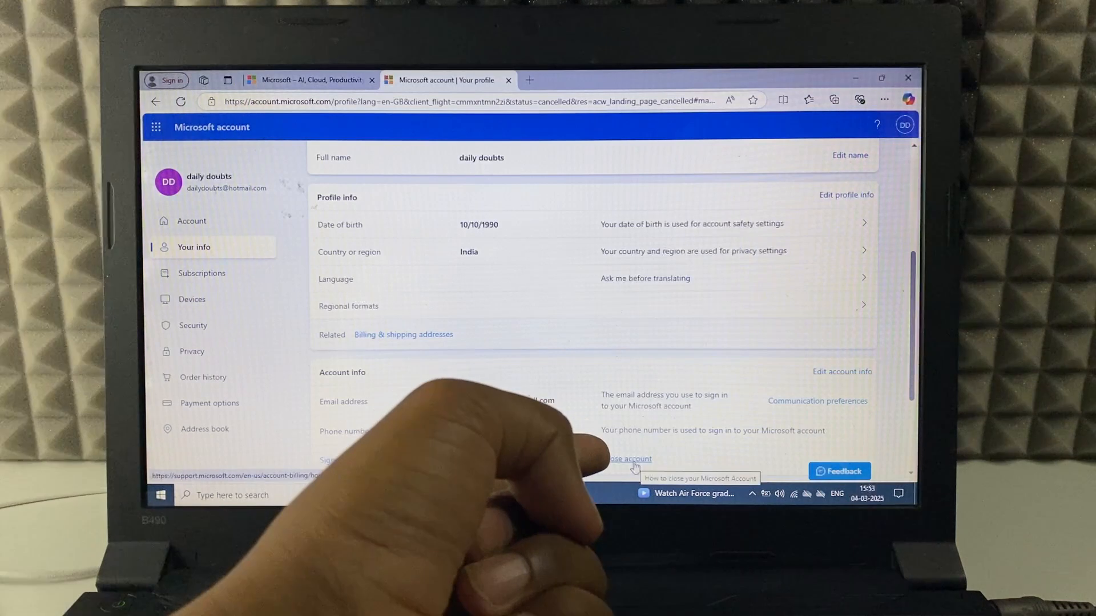
From Account info, follow the support article's Close account button to the Verify your identity step
{"action": "left_click", "coordinate": [627, 459]}
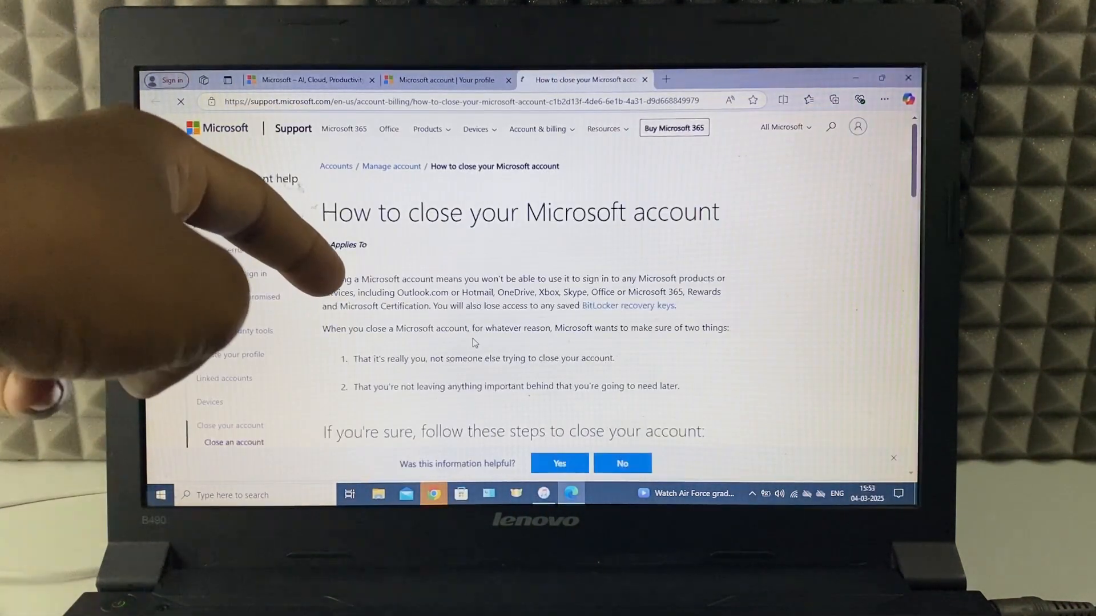
{"action": "scroll", "scroll_direction": "down", "scroll_amount": 3}
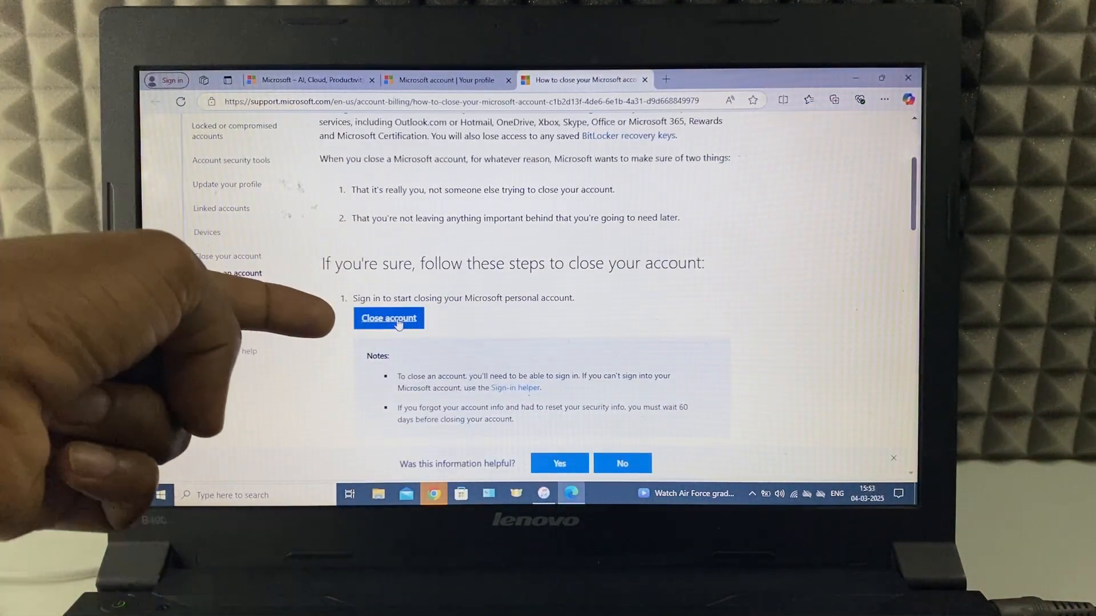
{"action": "left_click", "coordinate": [388, 317]}
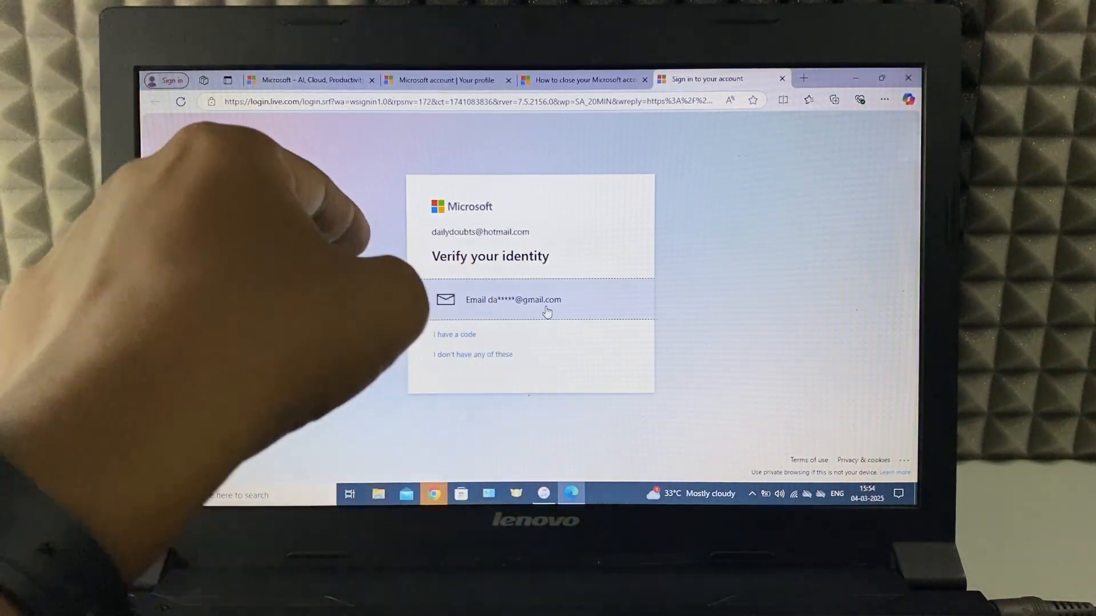
{"action": "left_click", "coordinate": [513, 299]}
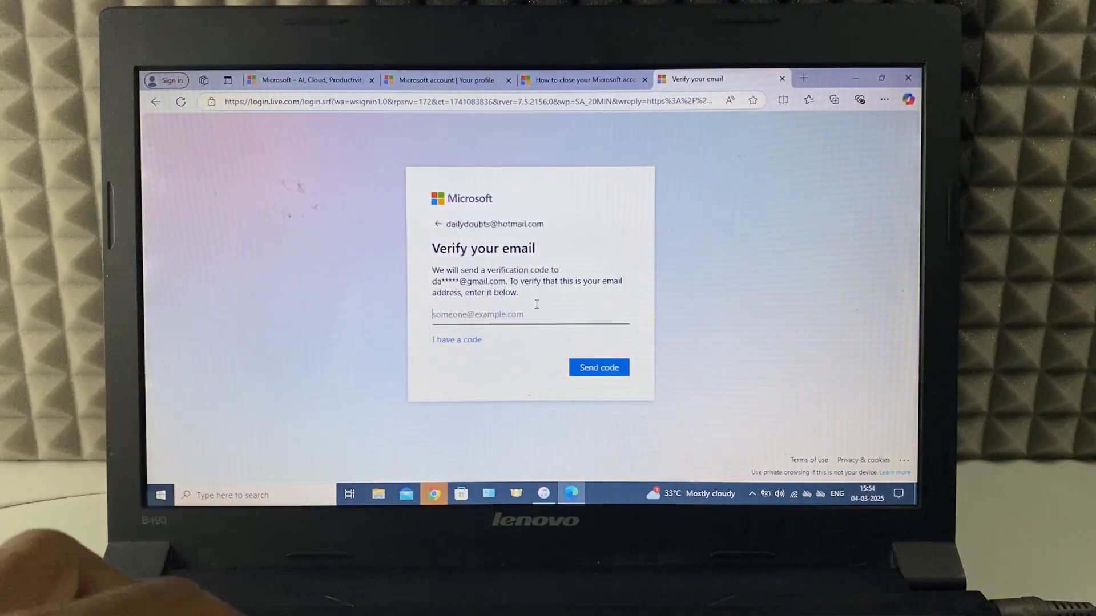
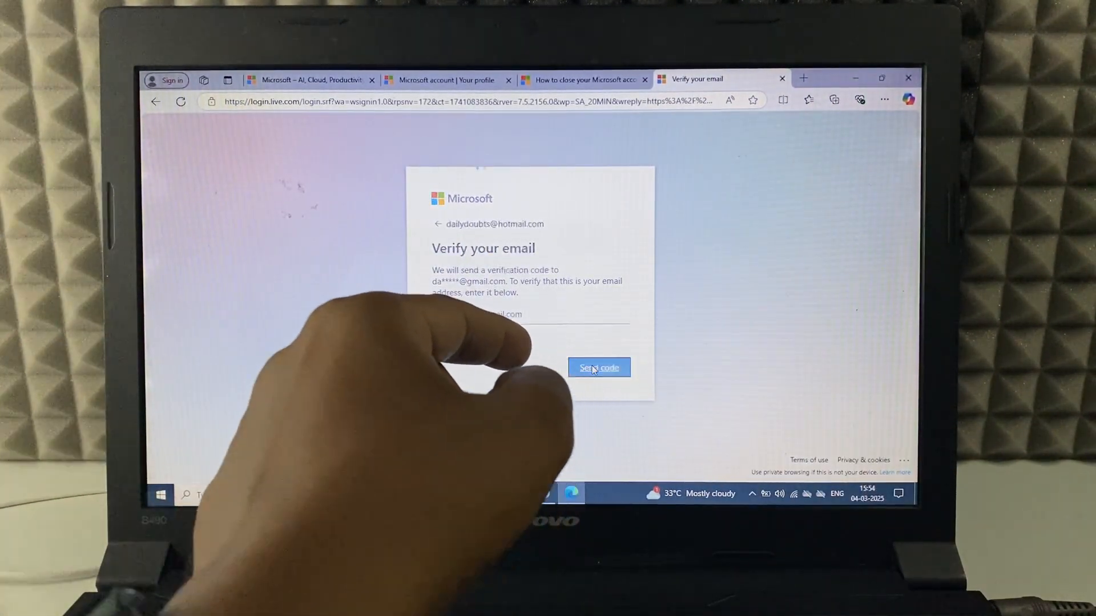
{"action": "left_click", "coordinate": [598, 368]}
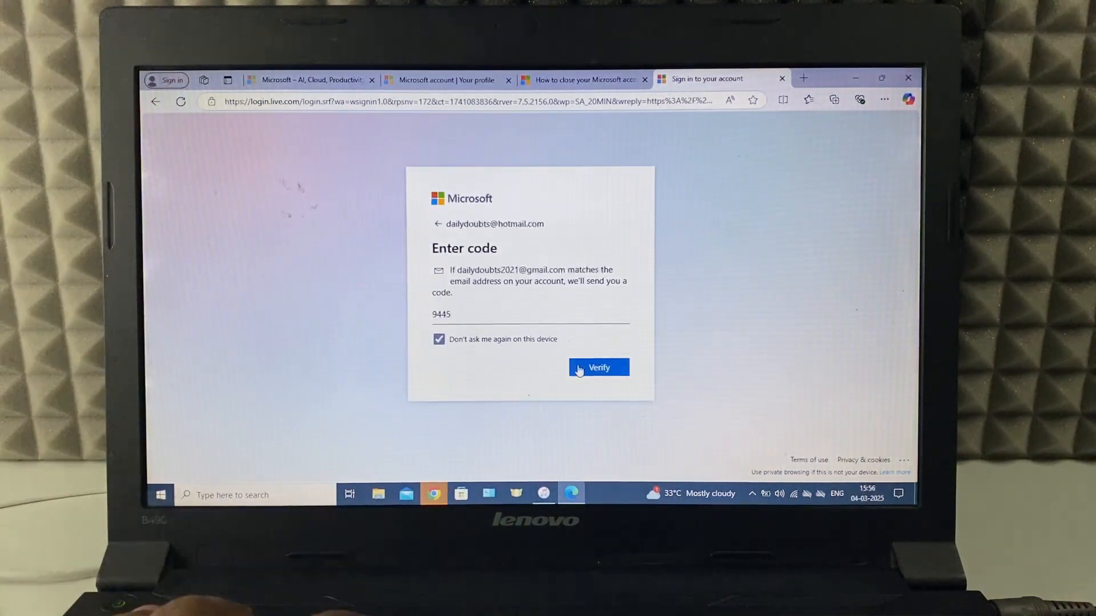
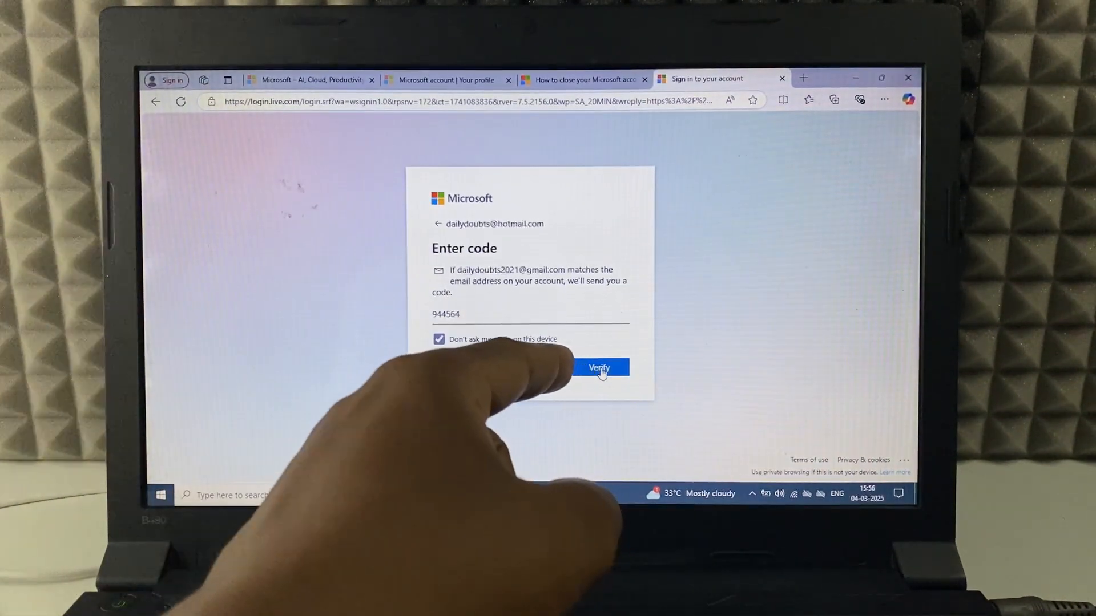
{"action": "left_click", "coordinate": [599, 368]}
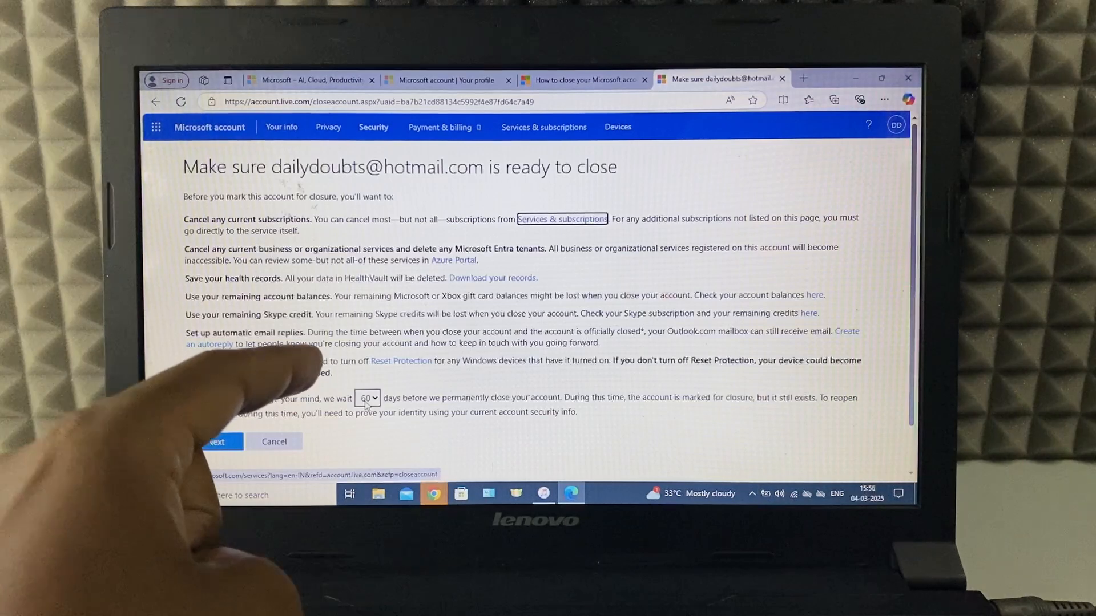
Choose a 30-day wait before permanent closure and continue to the Mark for closure checklist
{"action": "left_click", "coordinate": [368, 398]}
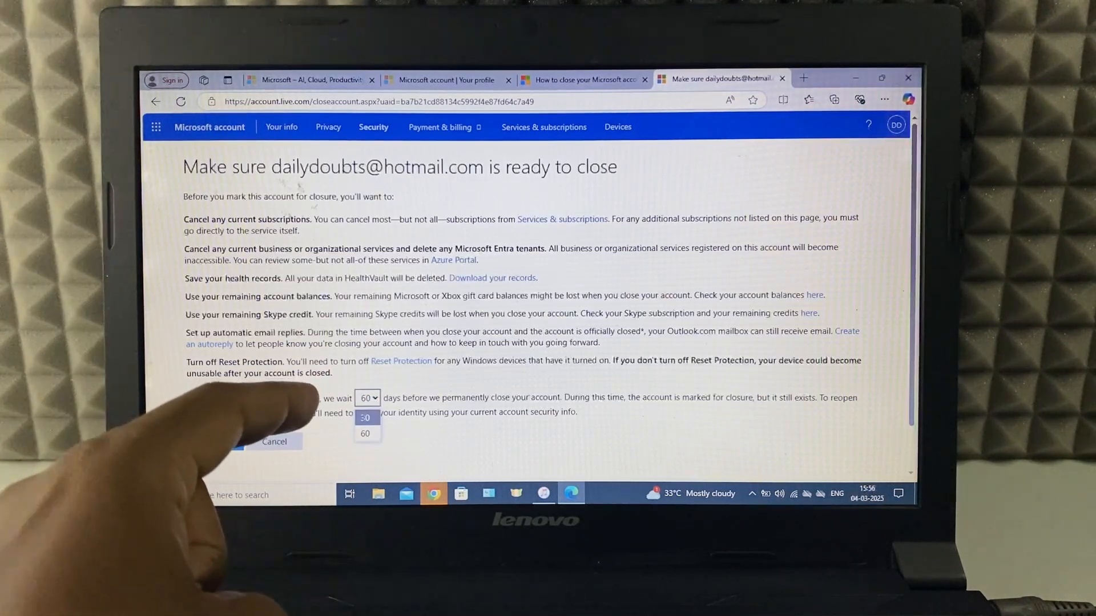
{"action": "left_click", "coordinate": [365, 418]}
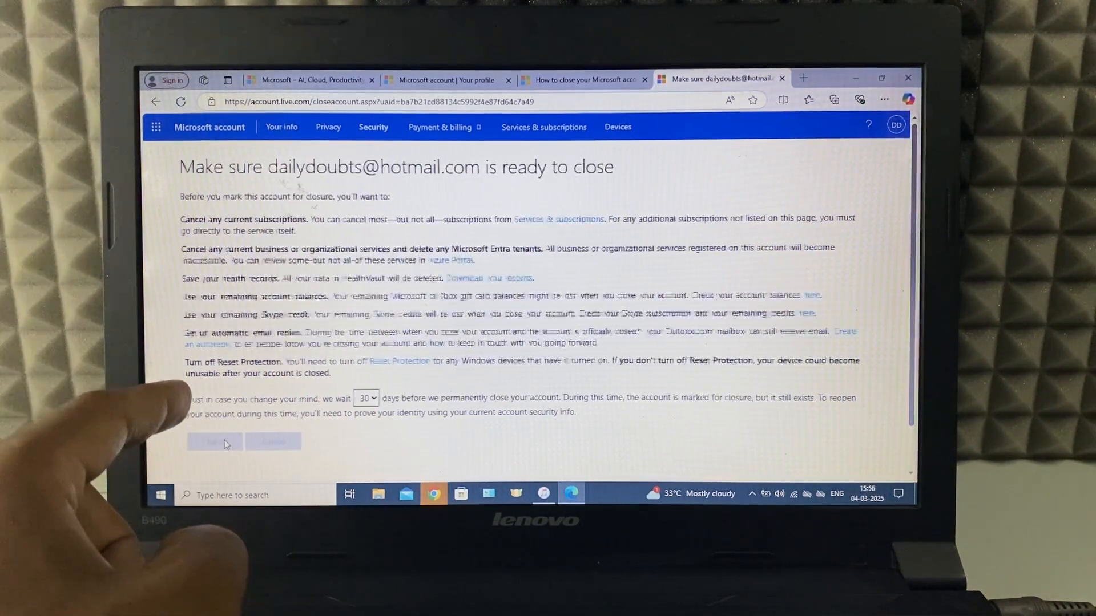
{"action": "left_click", "coordinate": [214, 442]}
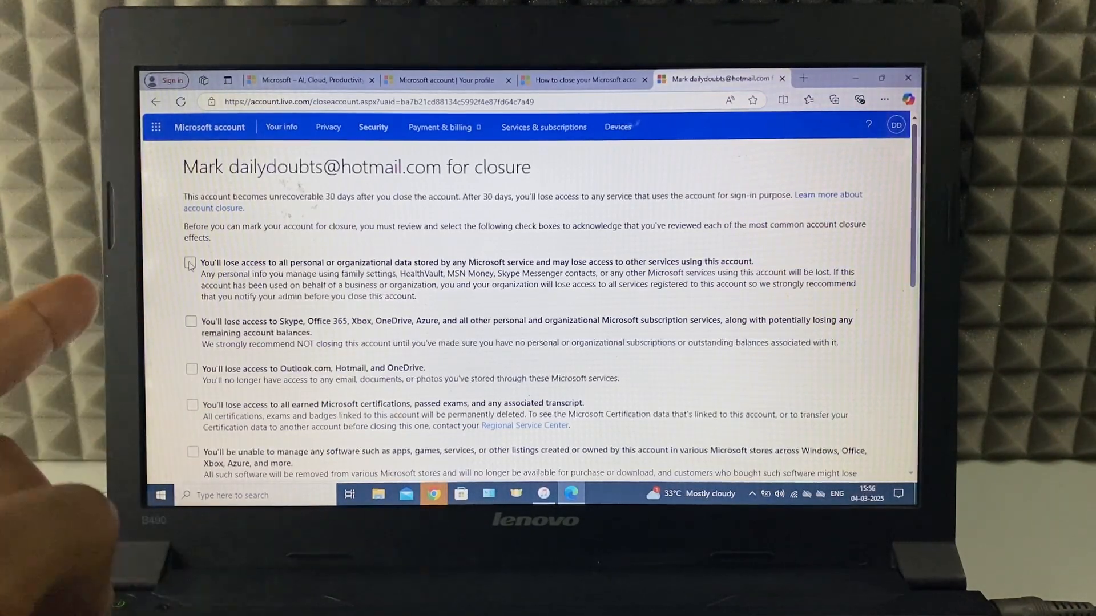
Select 'This account was hacked' as the reason and confirm the 30-day recoverable period
{"action": "scroll", "scroll_direction": "down", "scroll_amount": 3}
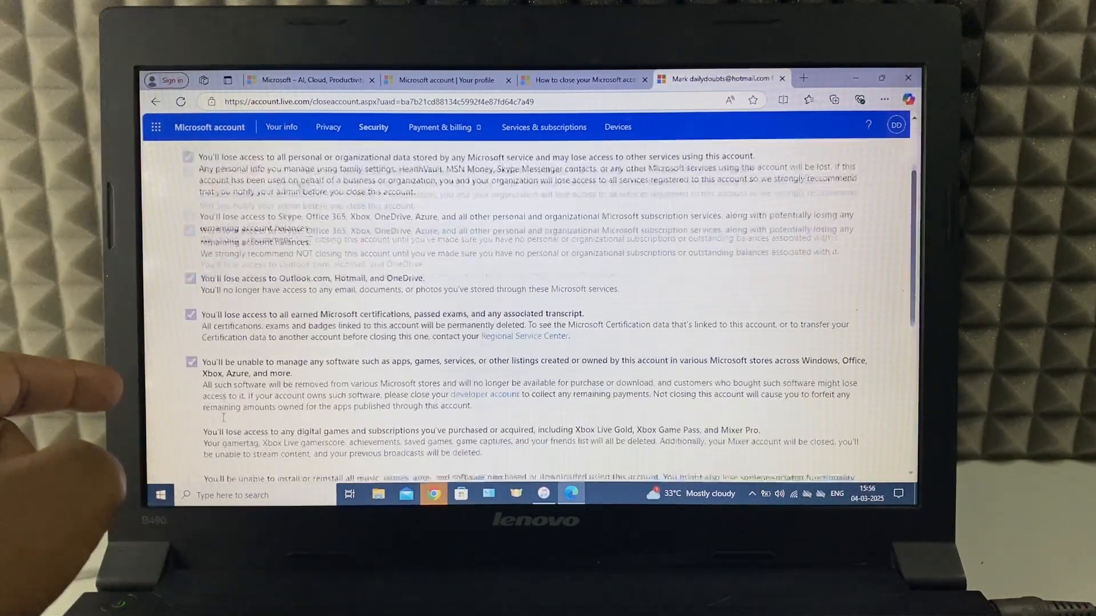
{"action": "scroll", "scroll_direction": "down", "scroll_amount": 3}
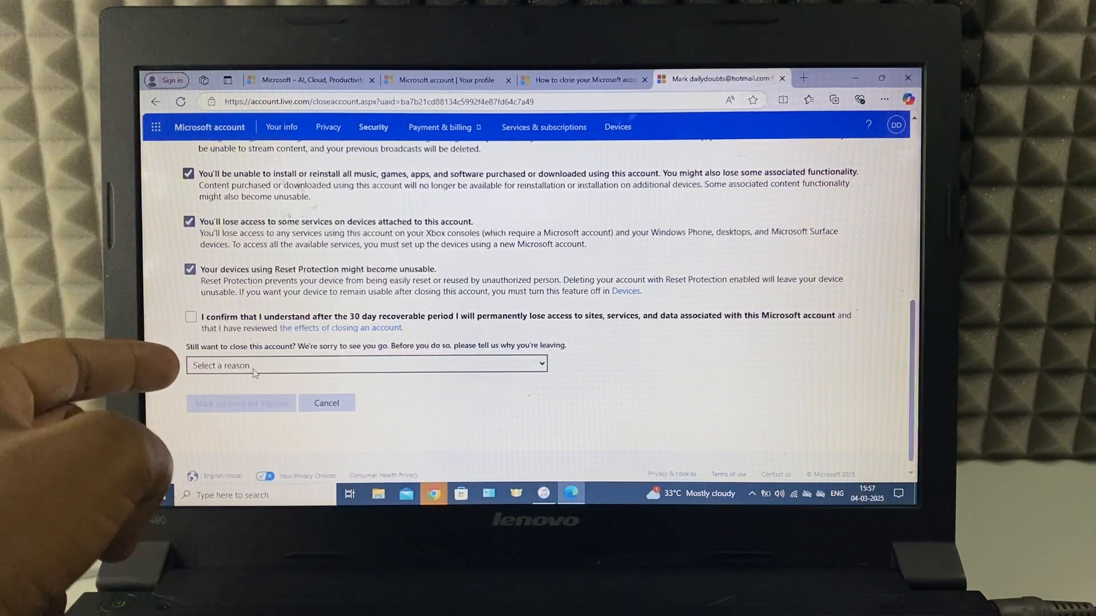
{"action": "left_click", "coordinate": [365, 365]}
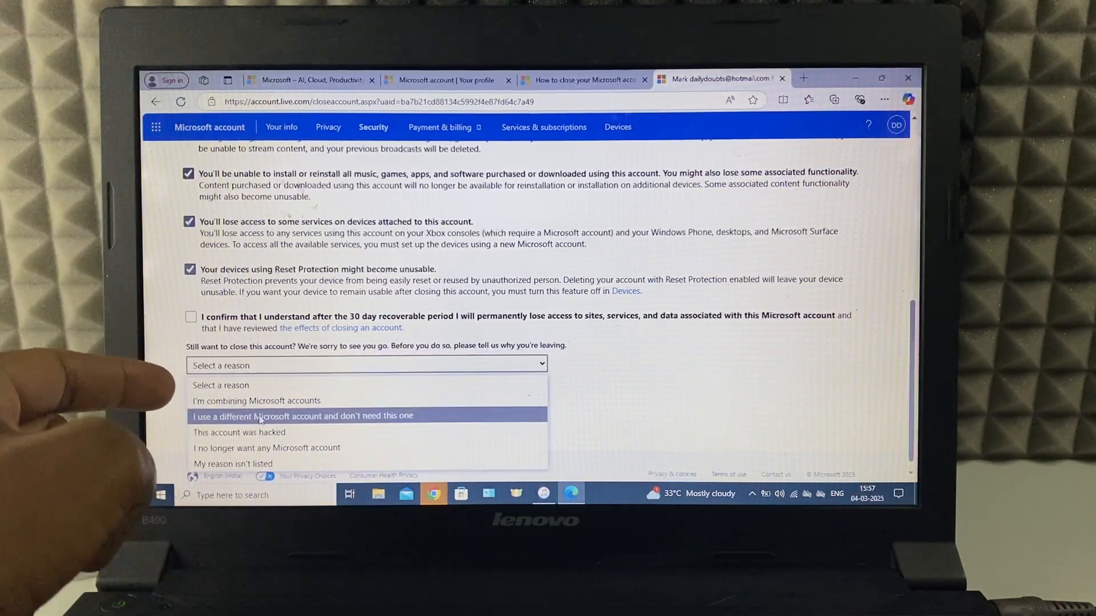
{"action": "left_click", "coordinate": [239, 432]}
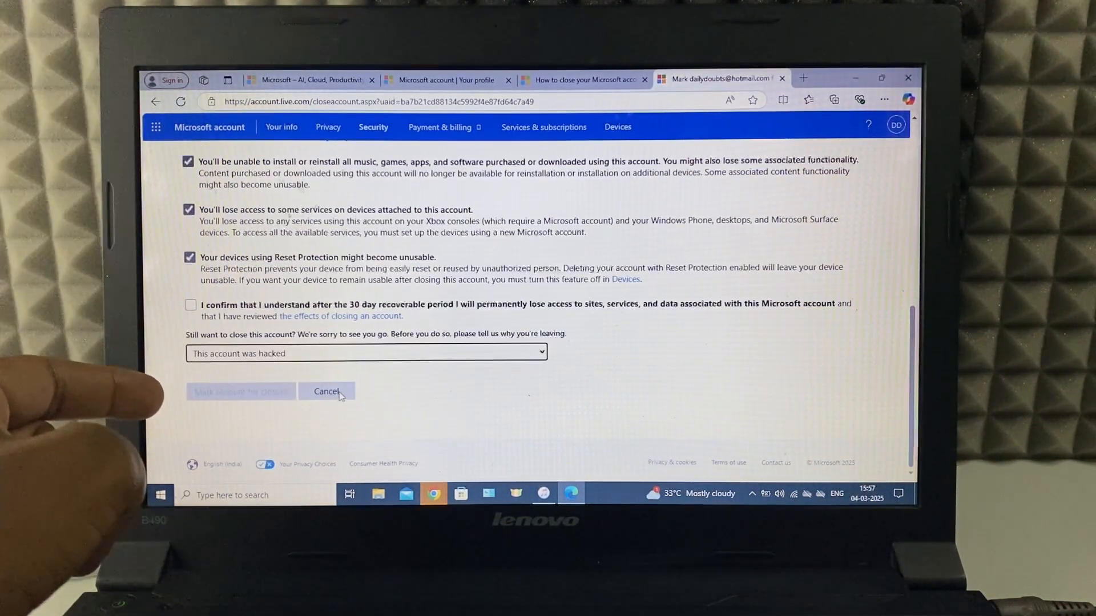
{"action": "left_click", "coordinate": [190, 305]}
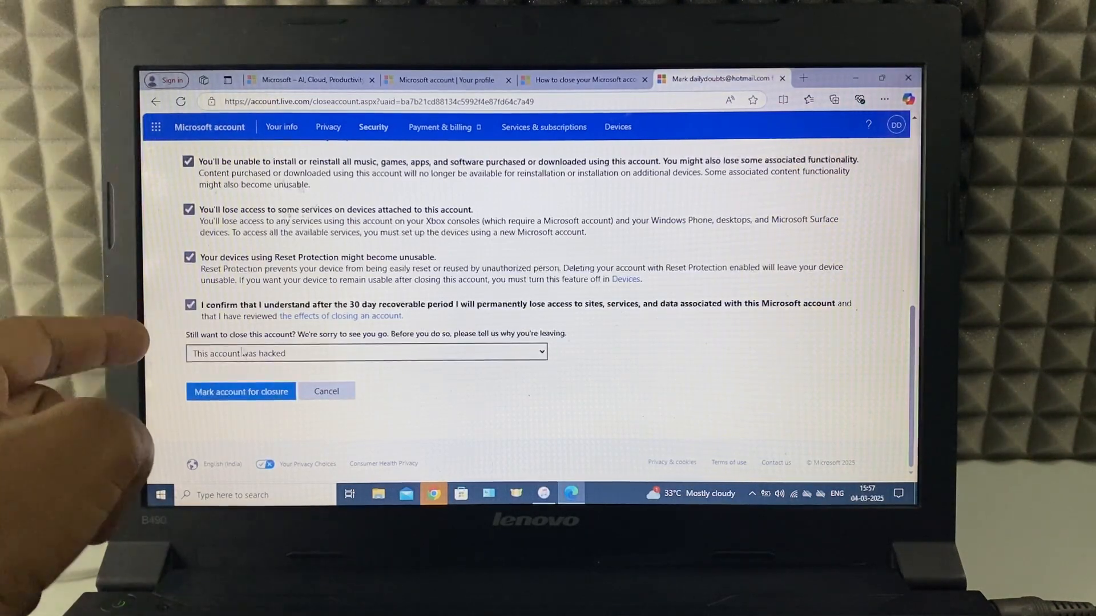